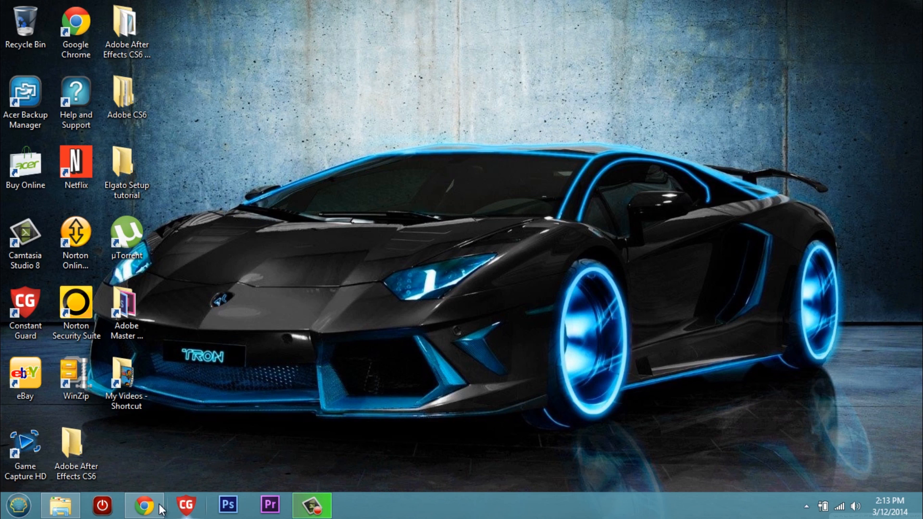
Restore the Chrome window showing the Elgato Game Capture HD download page
click(144, 506)
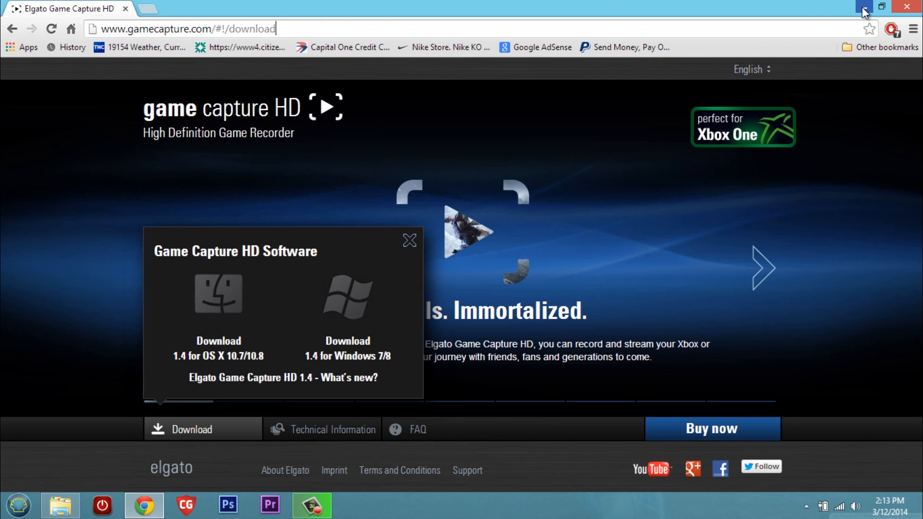
mouse_move(864, 10)
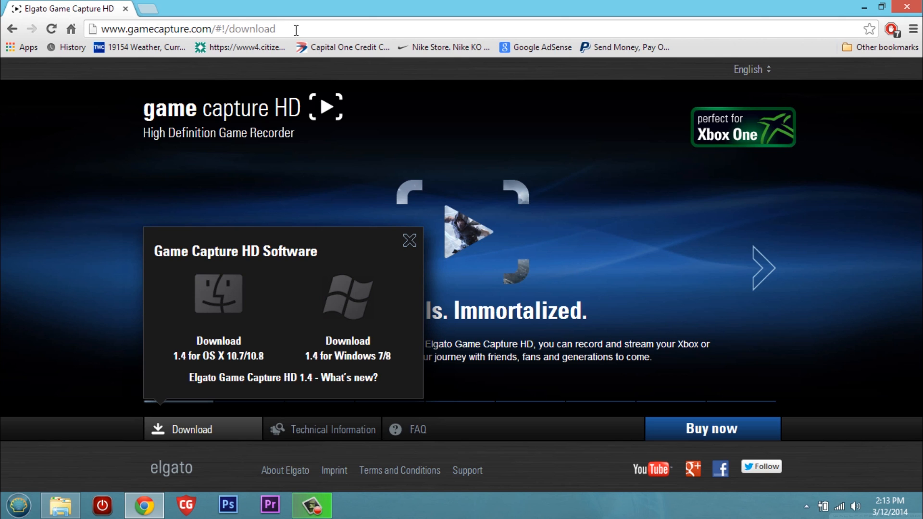
mouse_move(218, 293)
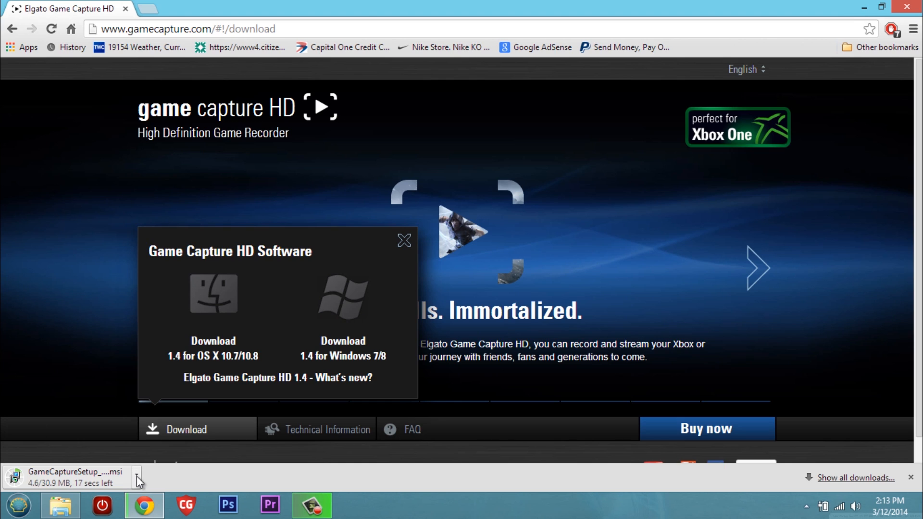
Download the Game Capture HD 1.4 installer for Windows 7/8 (GameCaptureSetup .msi)
click(136, 477)
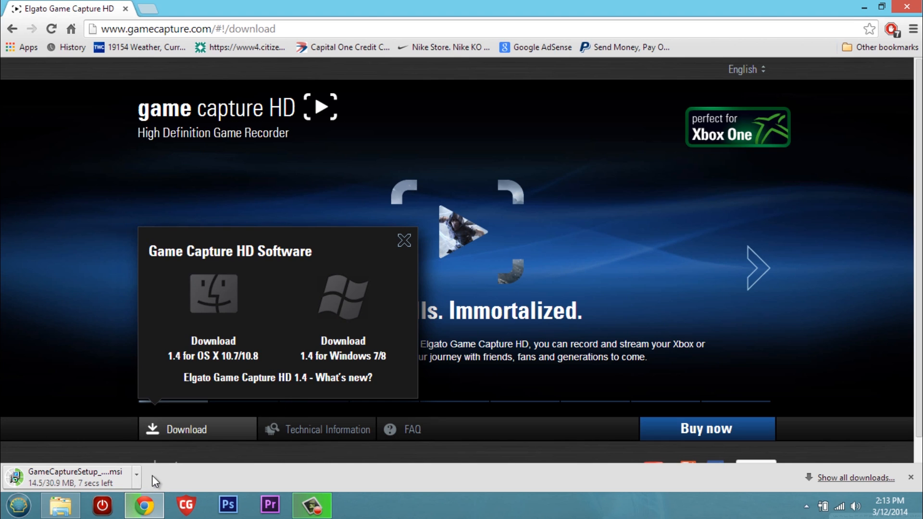
mouse_move(633, 265)
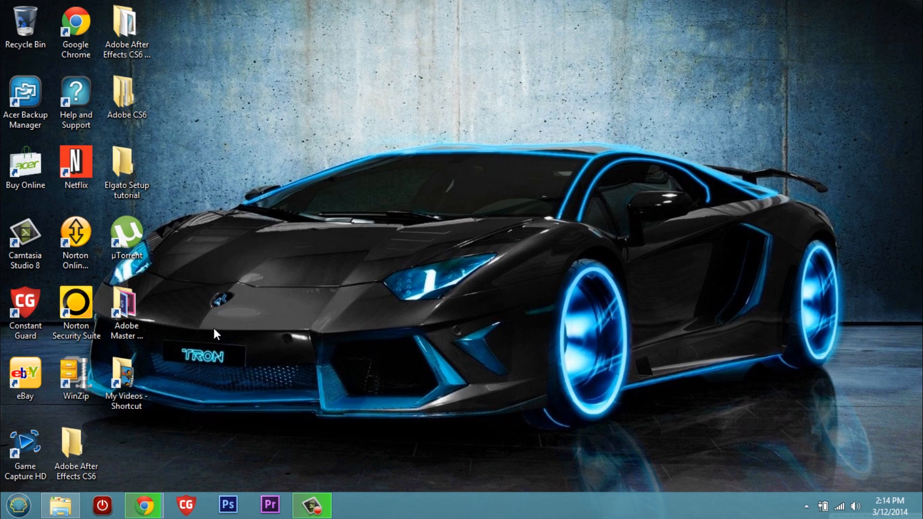
mouse_move(36, 453)
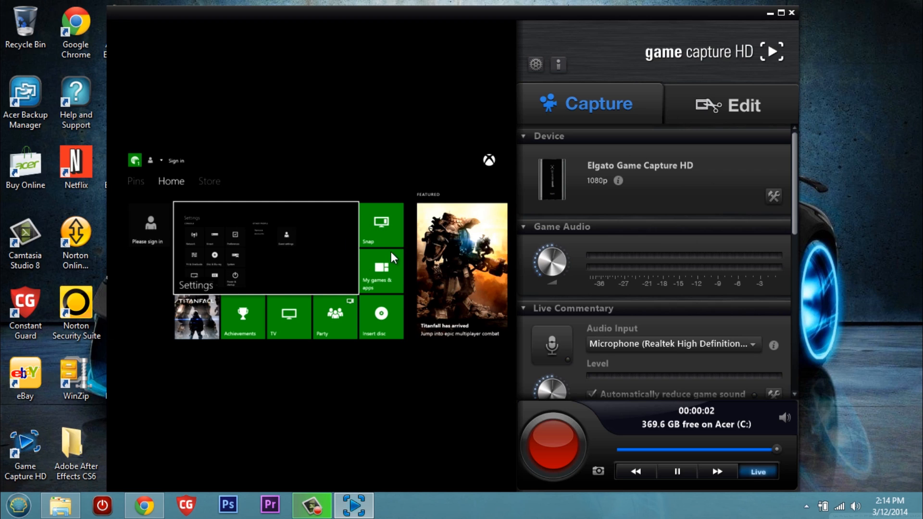
mouse_move(371, 247)
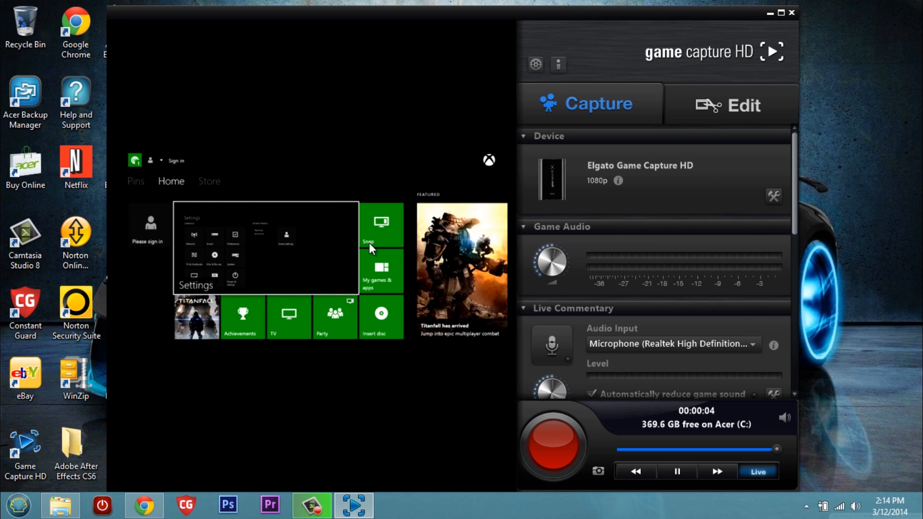
mouse_move(723, 143)
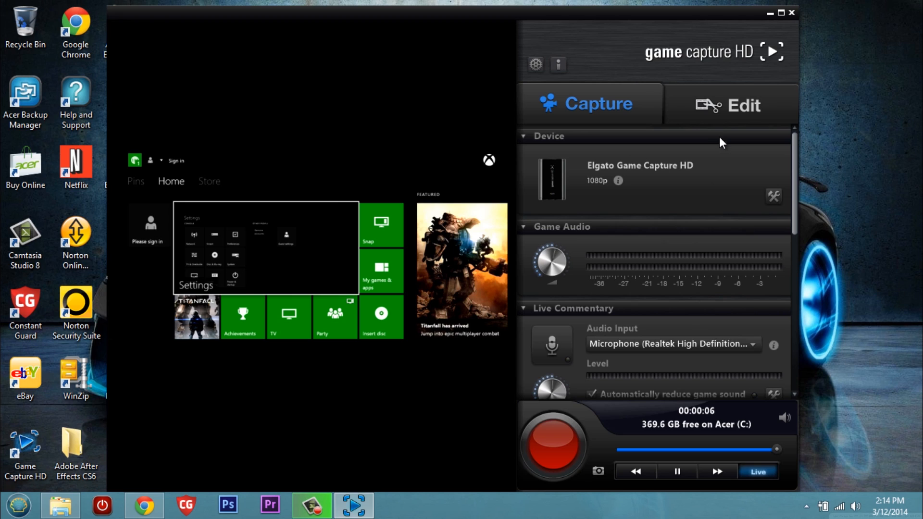
mouse_move(696, 152)
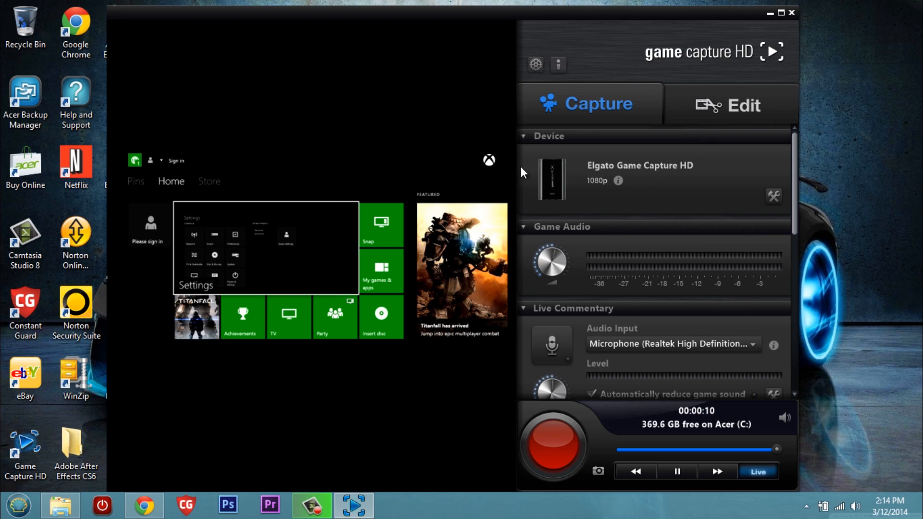
mouse_move(617, 180)
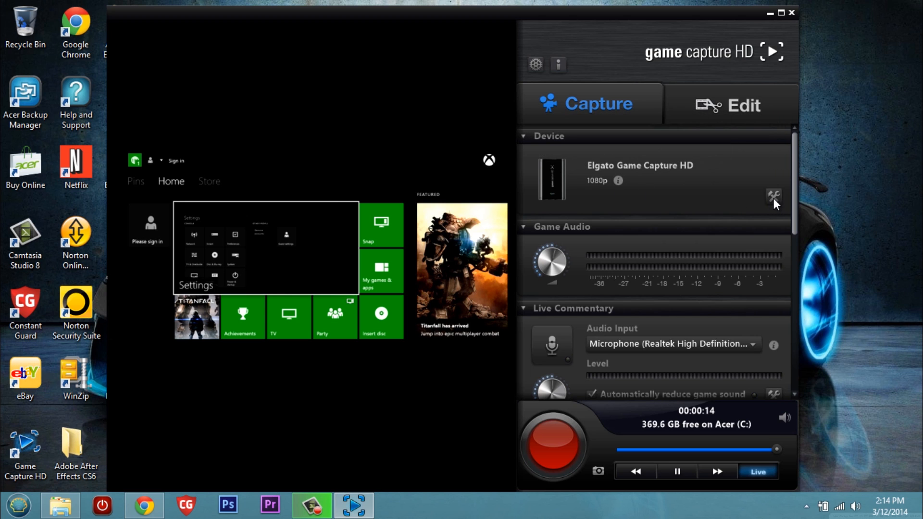
In device settings, try the Quality slider, choose the HD 720 profile and apply it
click(773, 196)
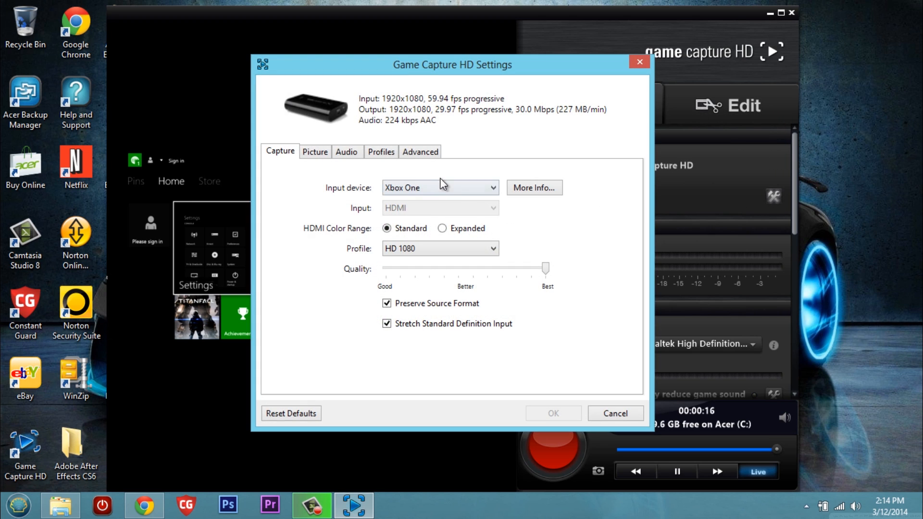
drag(545, 266, 458, 267)
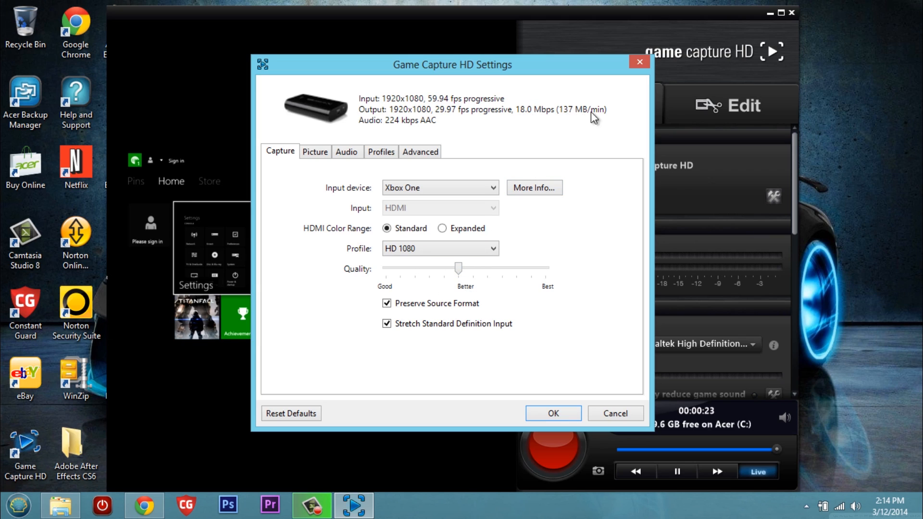
click(439, 187)
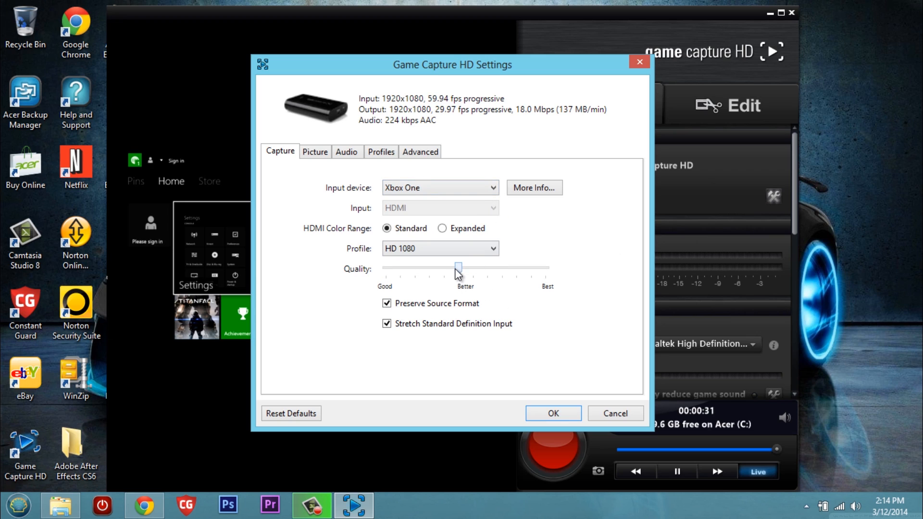
click(439, 248)
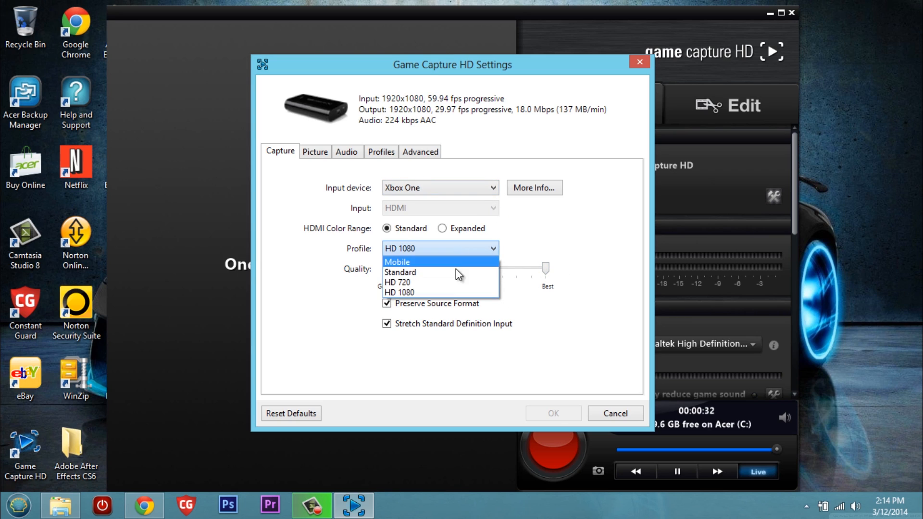
click(398, 282)
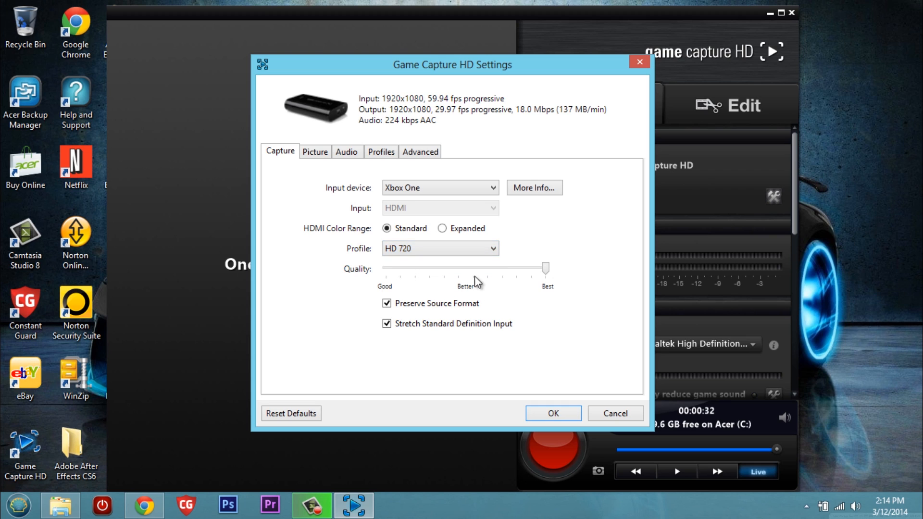
click(552, 412)
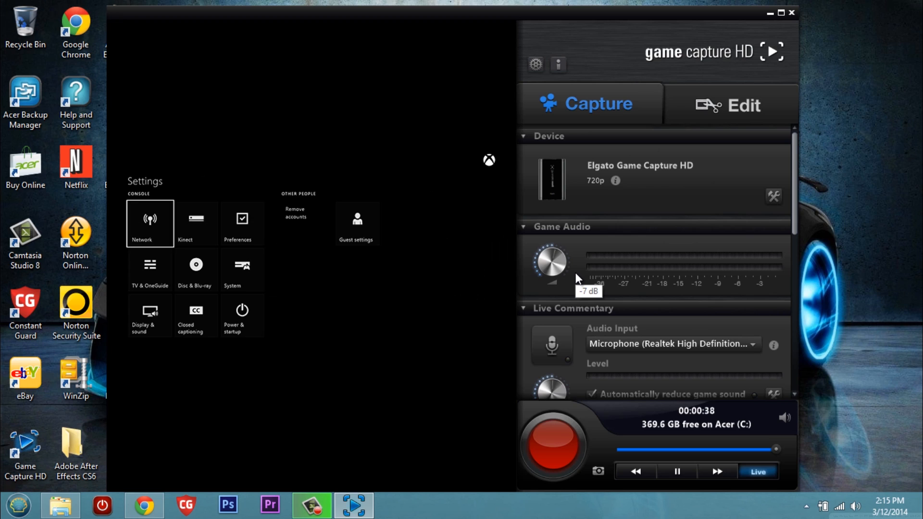
Advance the live Xbox feed until it asks whether to keep the new display resolution
click(196, 223)
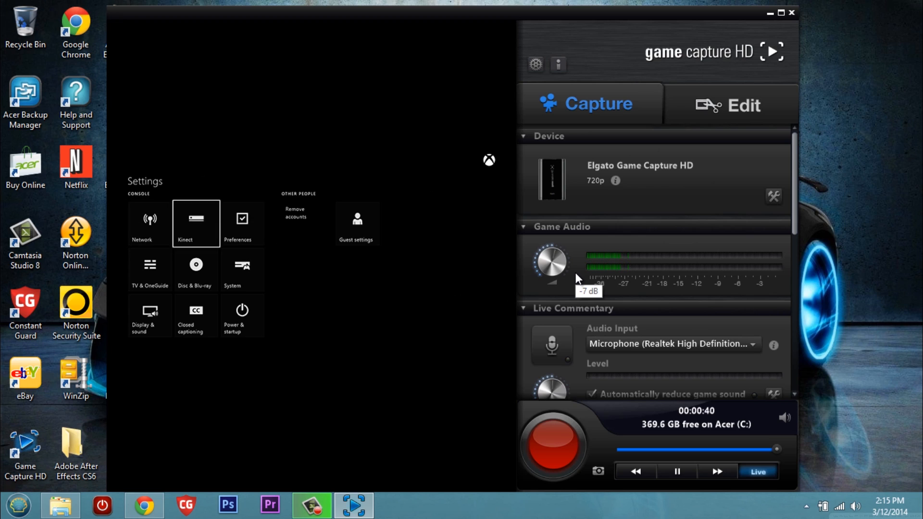
click(149, 317)
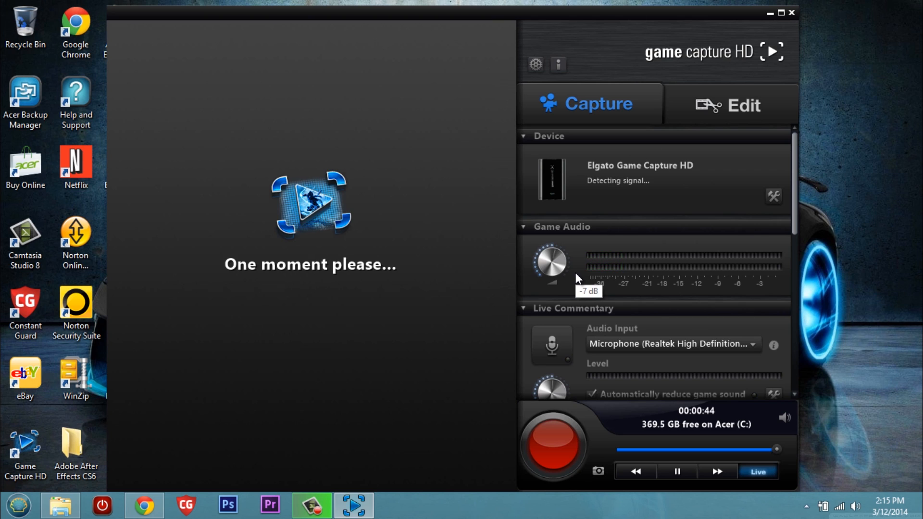
click(676, 471)
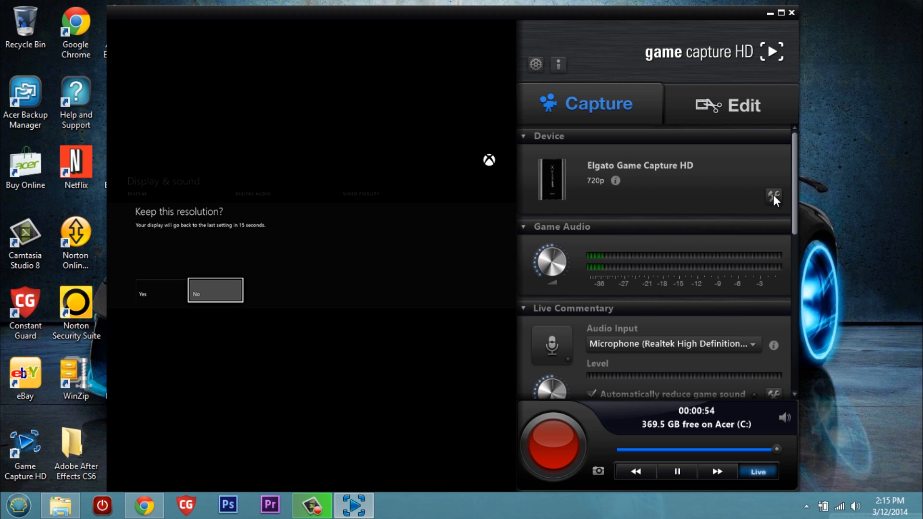
mouse_move(774, 197)
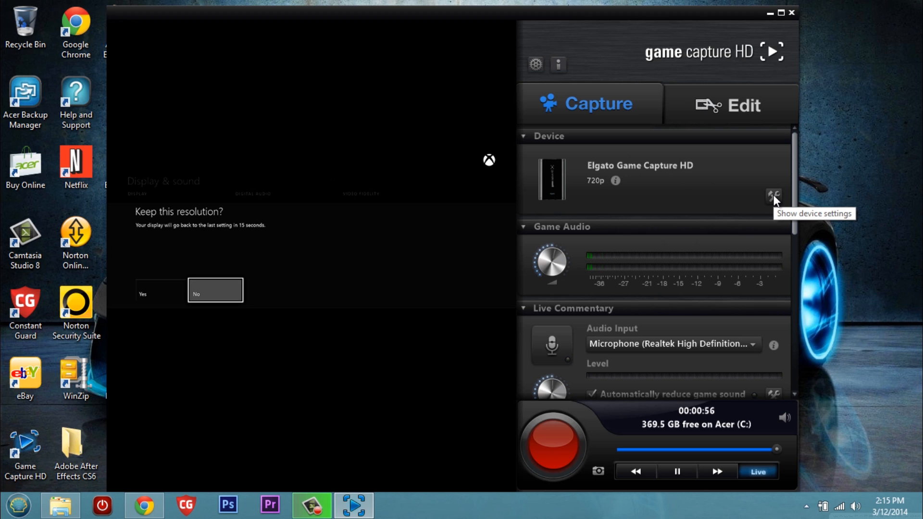
In device settings, choose the HD 1080 profile and apply it so the device reads 1080p
click(774, 196)
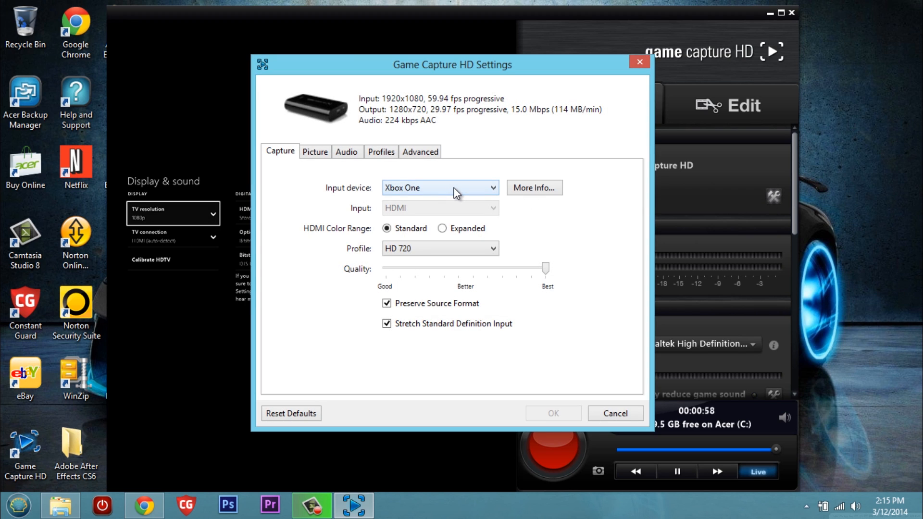
click(439, 248)
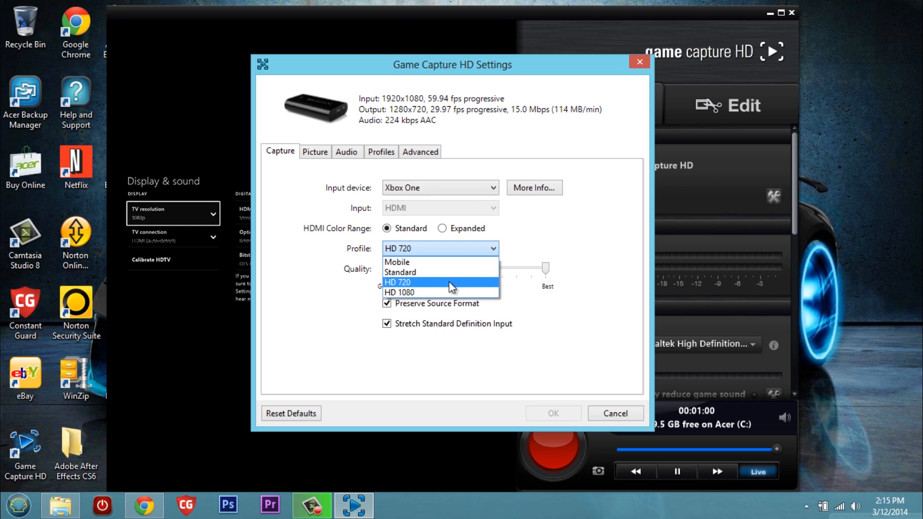
click(399, 293)
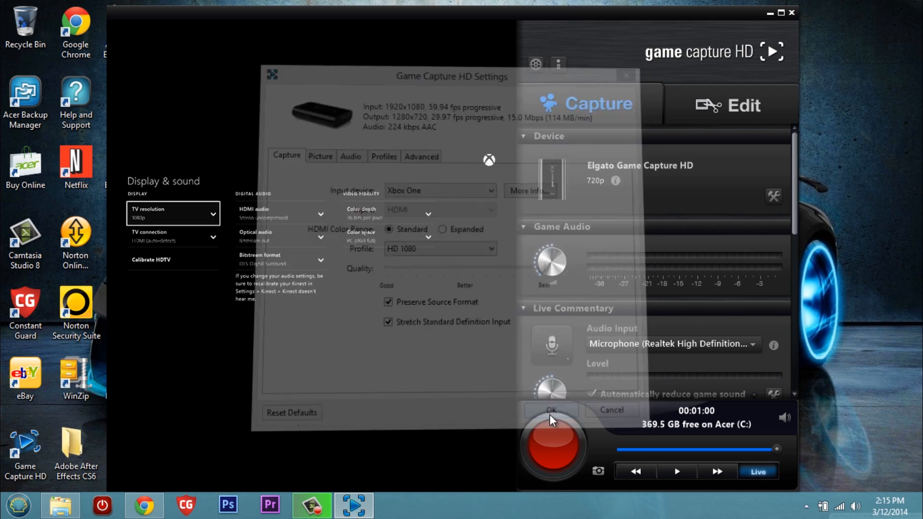
click(550, 410)
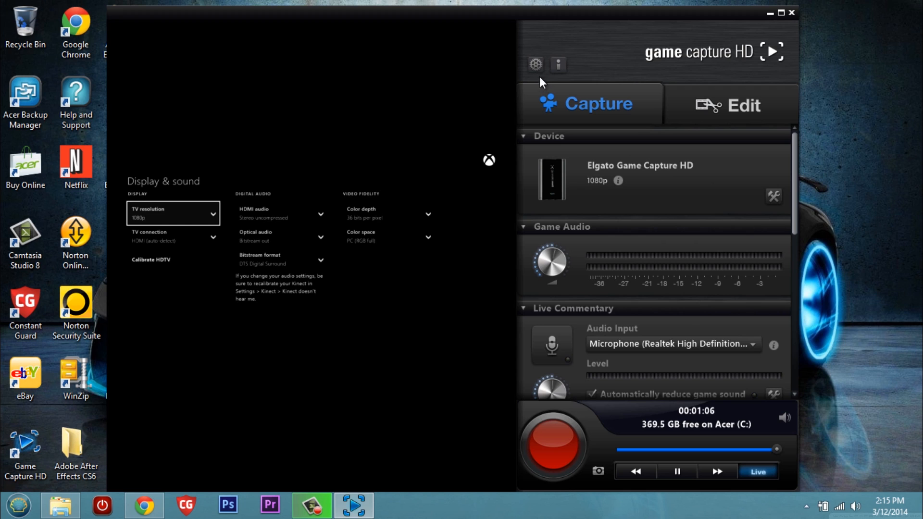
scroll(down, 3)
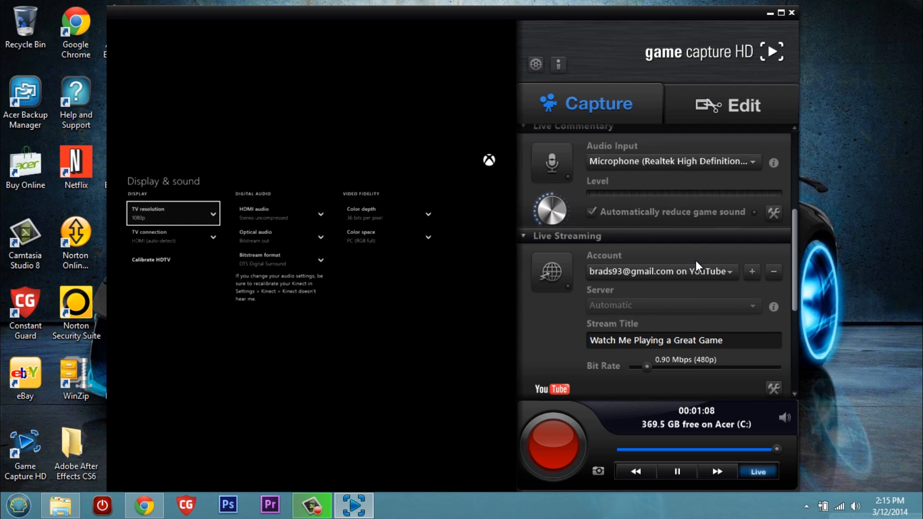
scroll(down, 3)
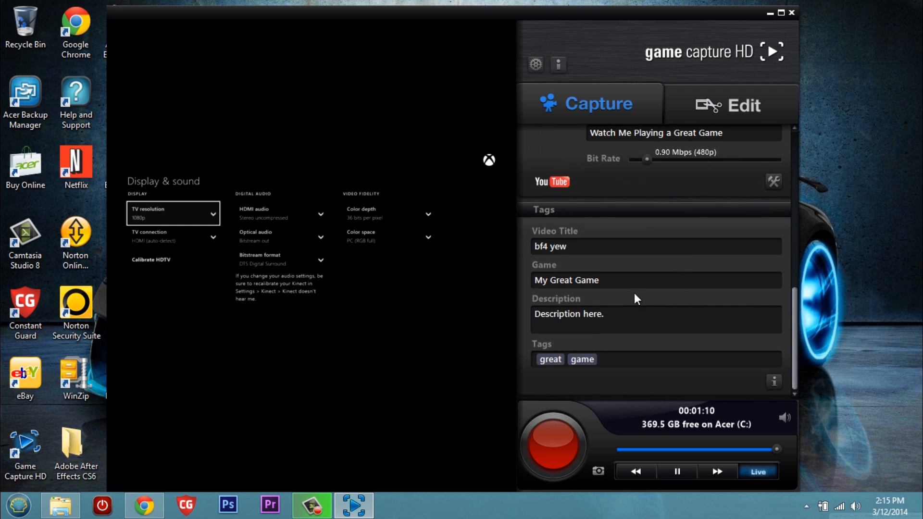
mouse_move(689, 221)
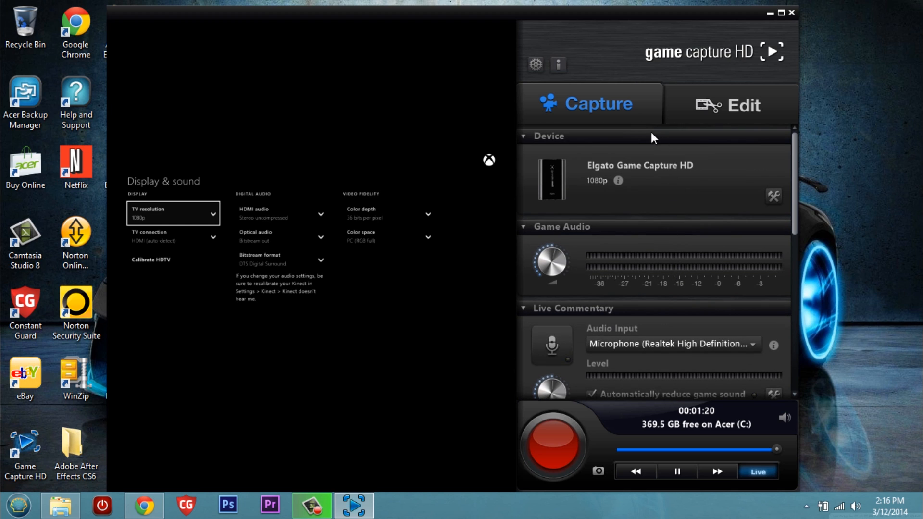
mouse_move(407, 166)
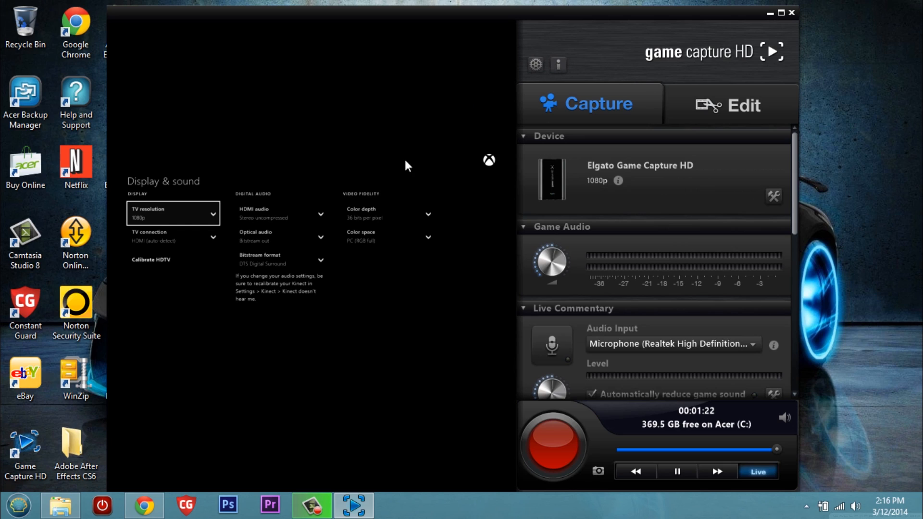